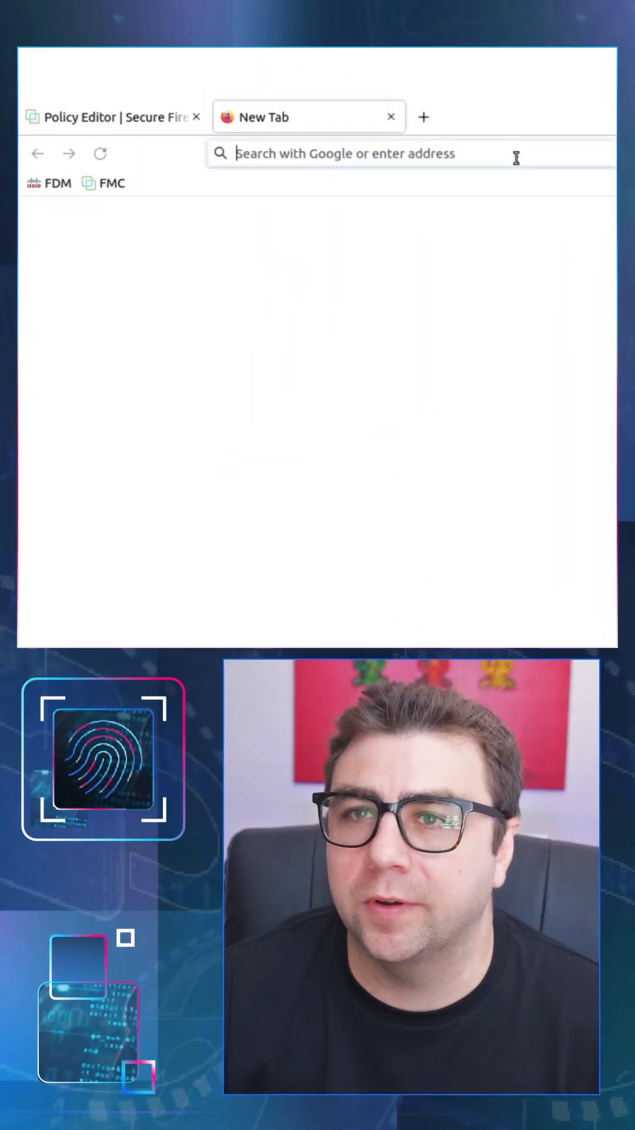
- Load bleda.lab.local in a new Firefox tab
{"action": "type", "text": "bleda.lab"}
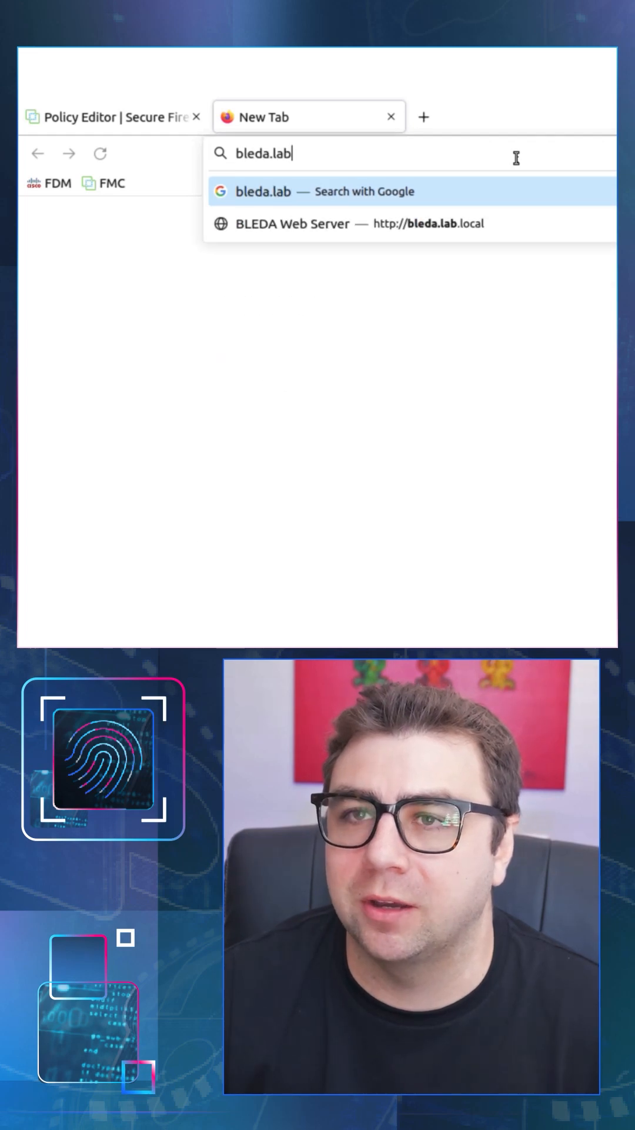
{"action": "type", "text": ".local"}
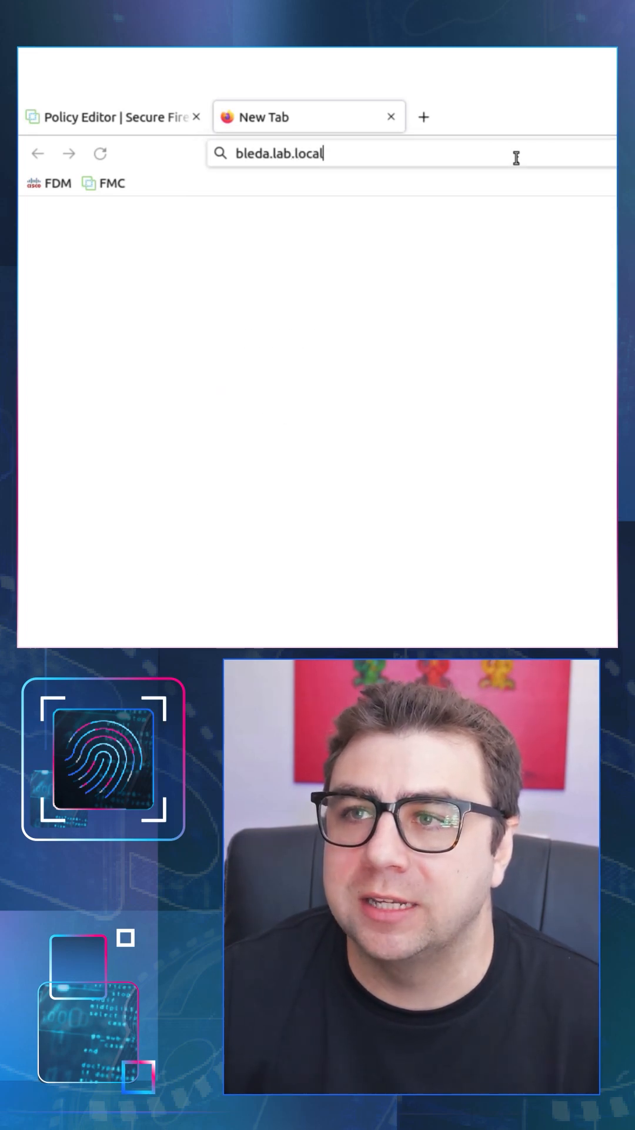
{"action": "key", "text": "Return"}
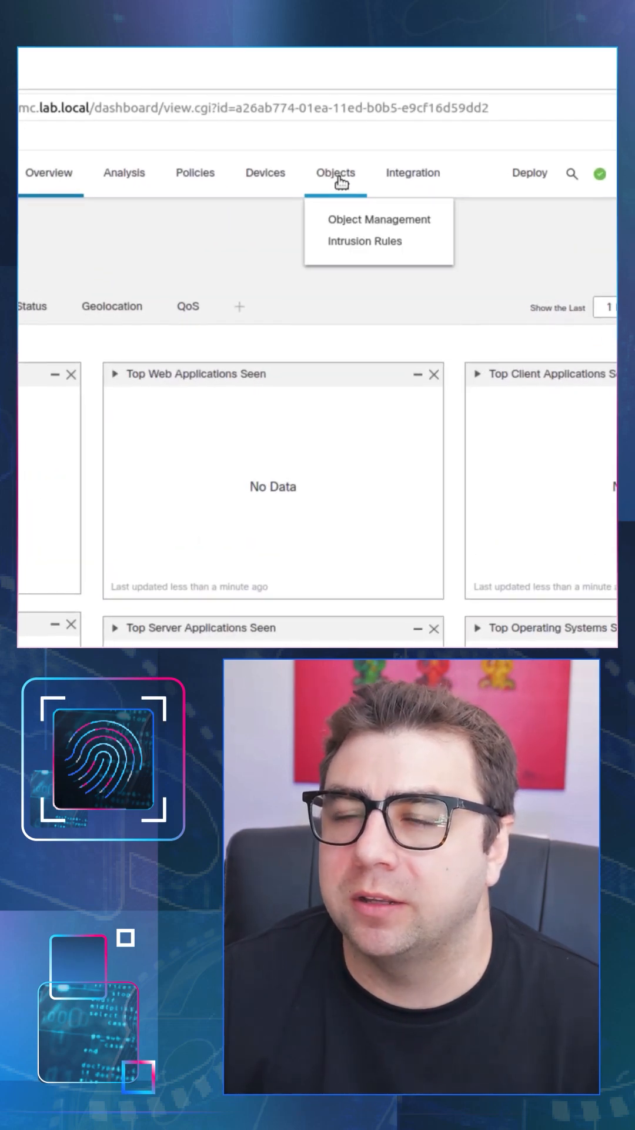
- Create a host network object named Jumphost for 192.168.133.30
{"action": "left_click", "coordinate": [379, 219]}
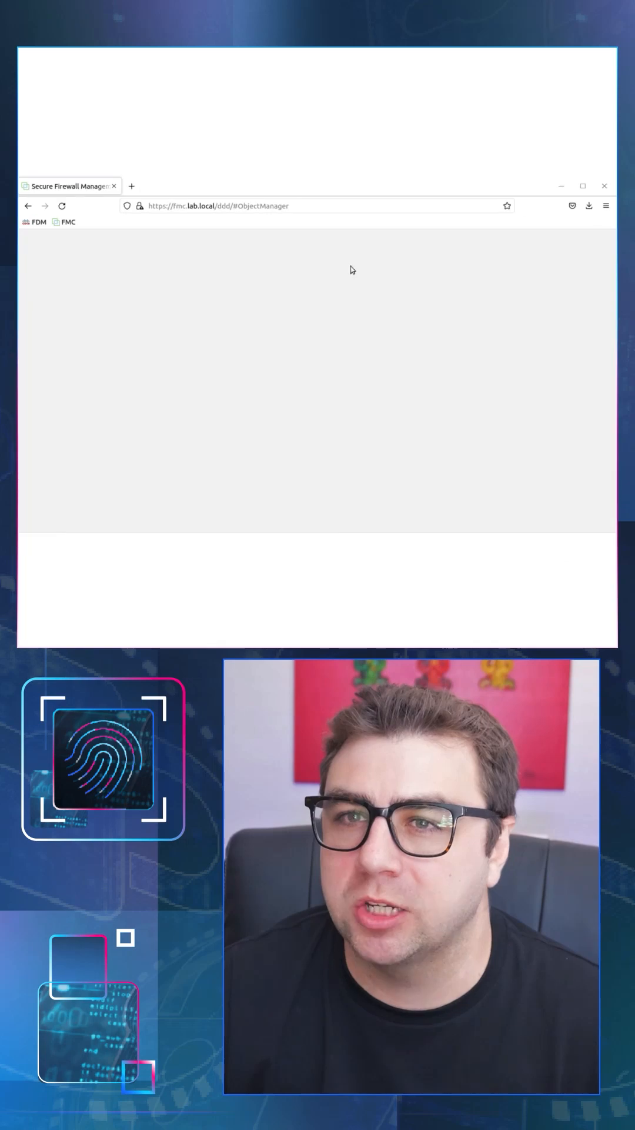
{"action": "left_click", "coordinate": [303, 233]}
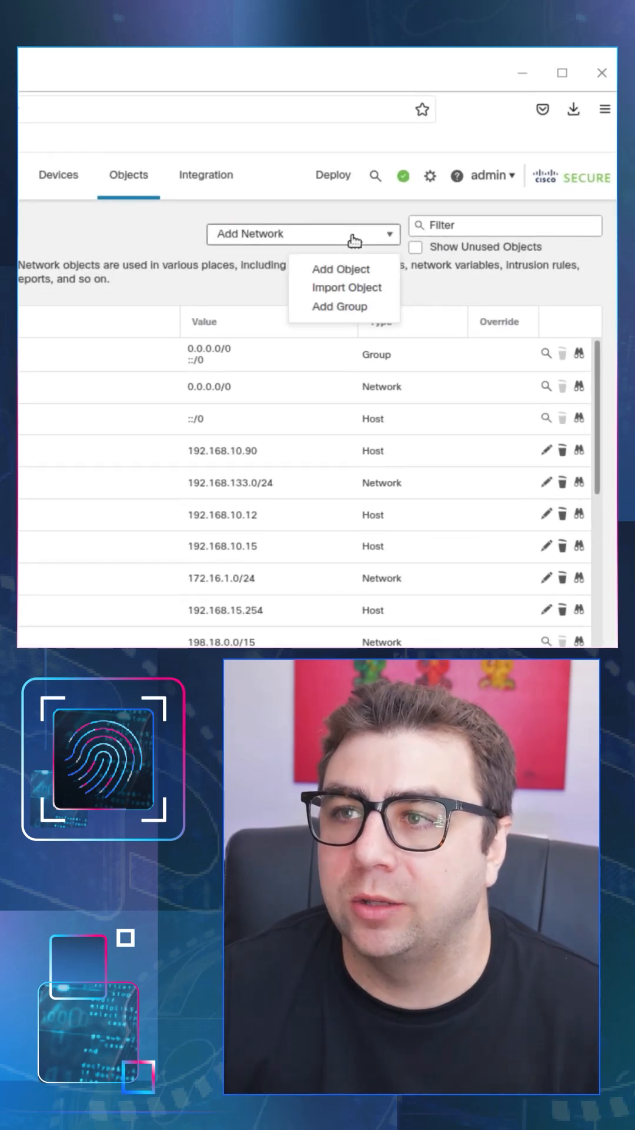
{"action": "left_click", "coordinate": [340, 269]}
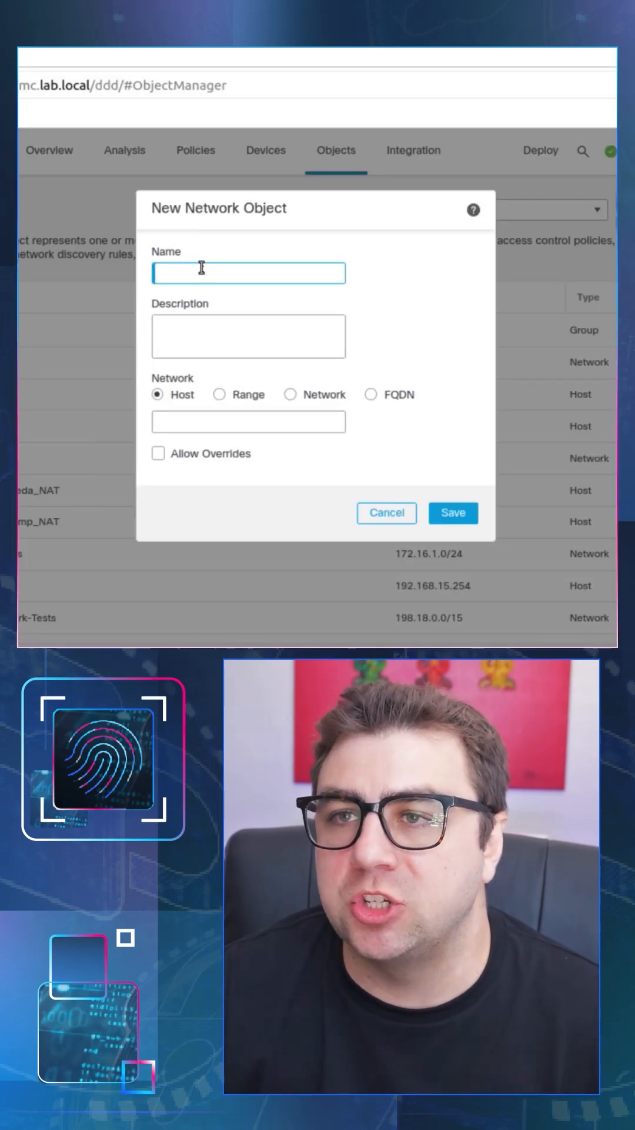
{"action": "type", "text": "Jumphost"}
{"action": "left_click", "coordinate": [249, 421]}
{"action": "type", "text": "1"}
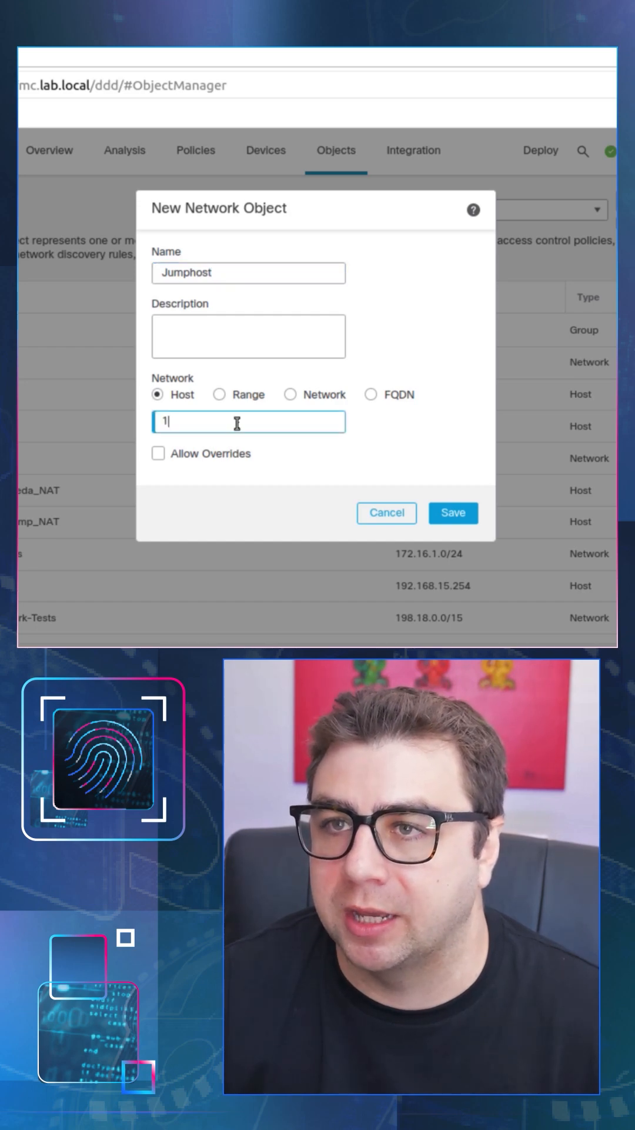
{"action": "type", "text": "92.168"}
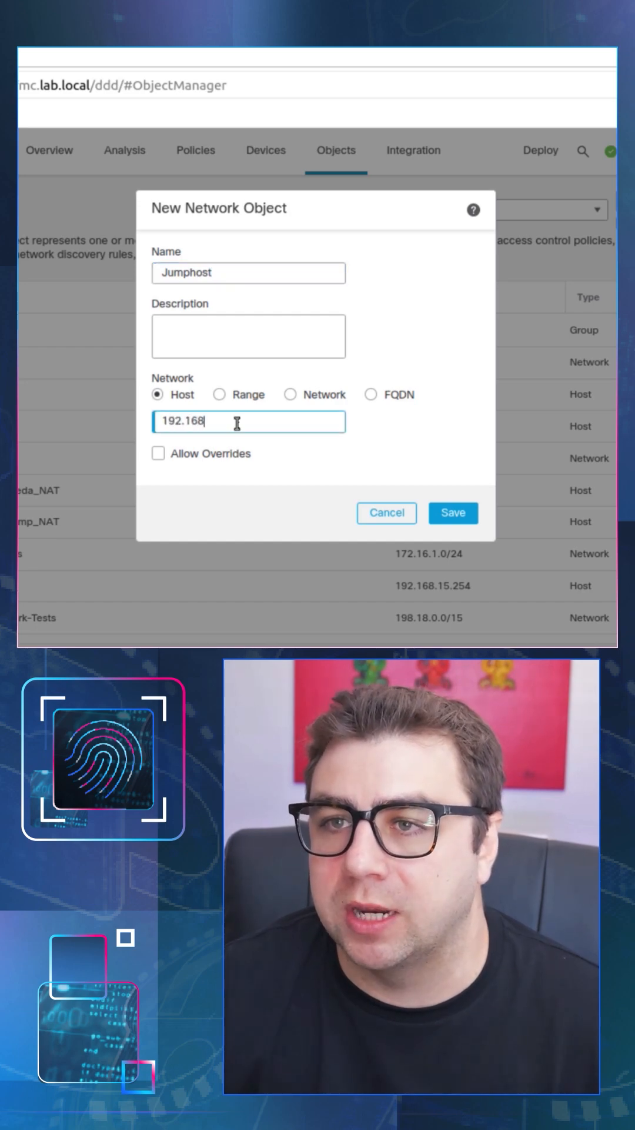
{"action": "type", "text": ".133"}
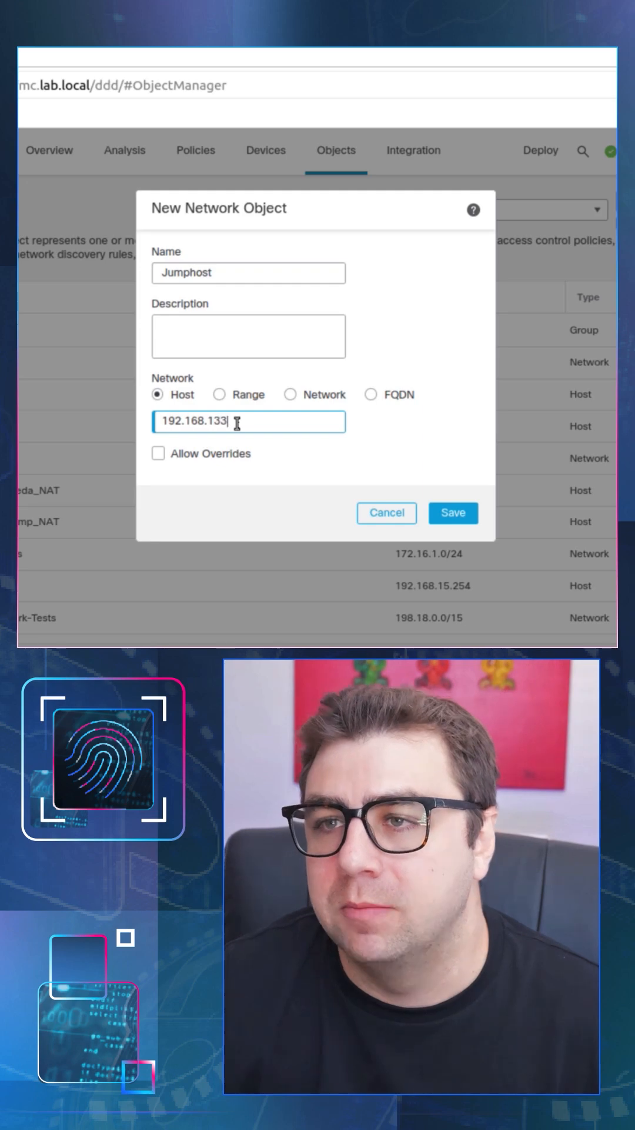
{"action": "type", "text": "30"}
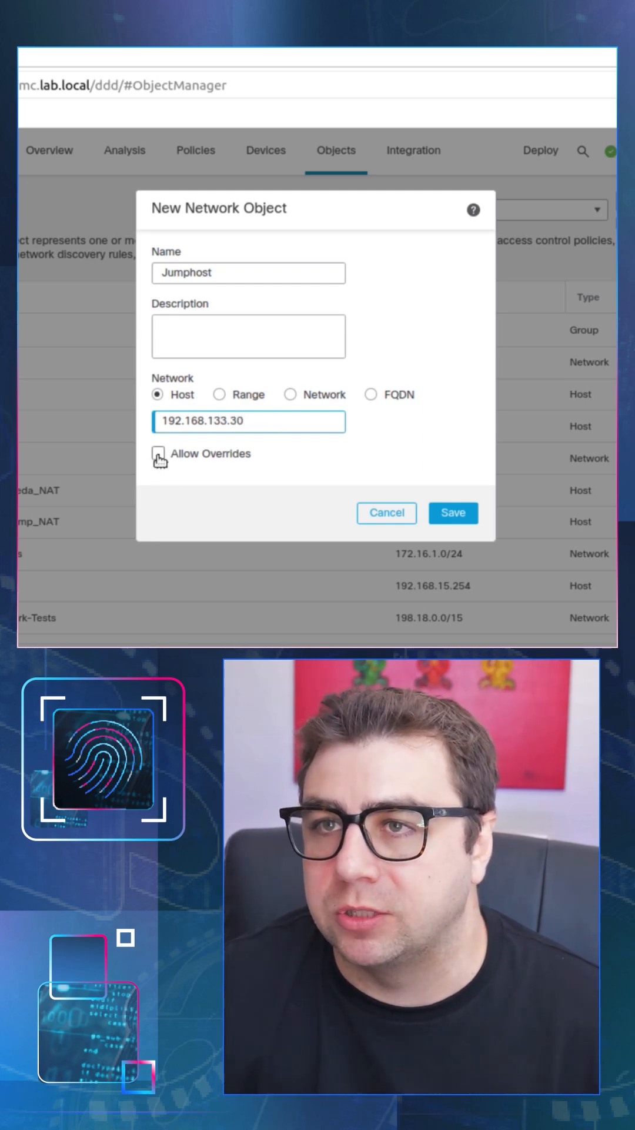
{"action": "mouse_move", "coordinate": [453, 512]}
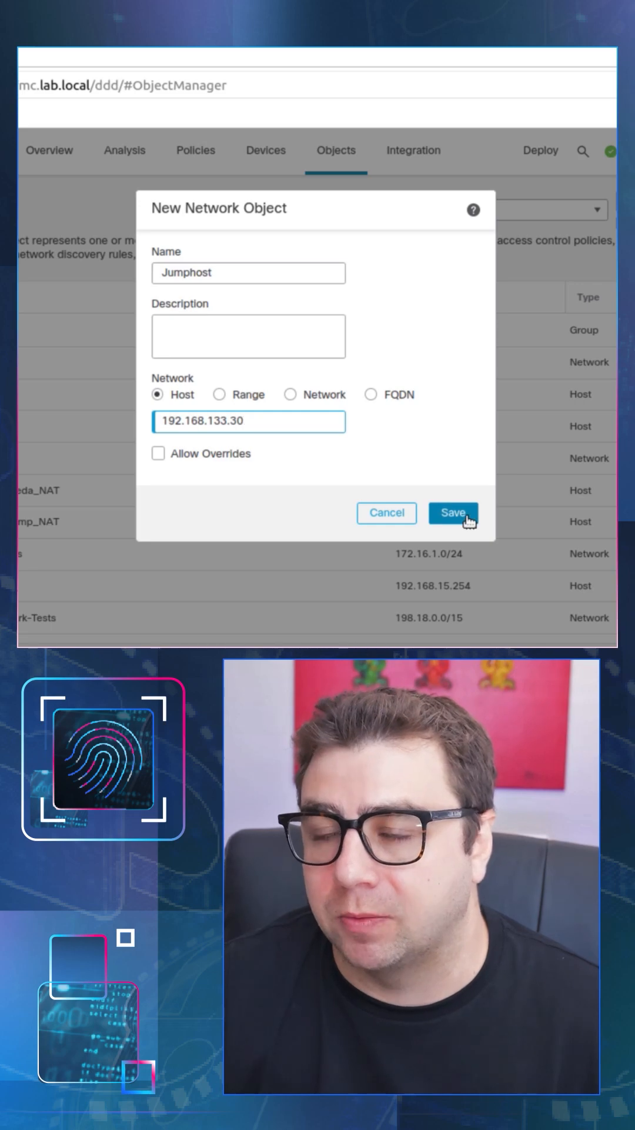
{"action": "left_click", "coordinate": [453, 513]}
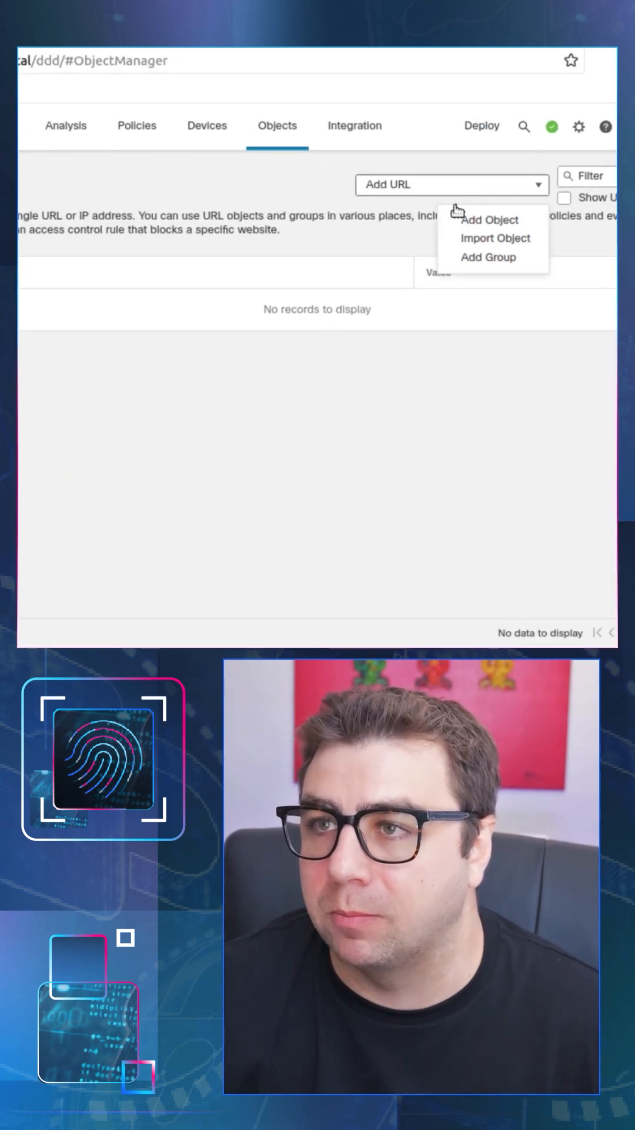
- Save a URL object Bleda_URL for bleda.lab.local, then go to Access Control policies
{"action": "left_click", "coordinate": [490, 219]}
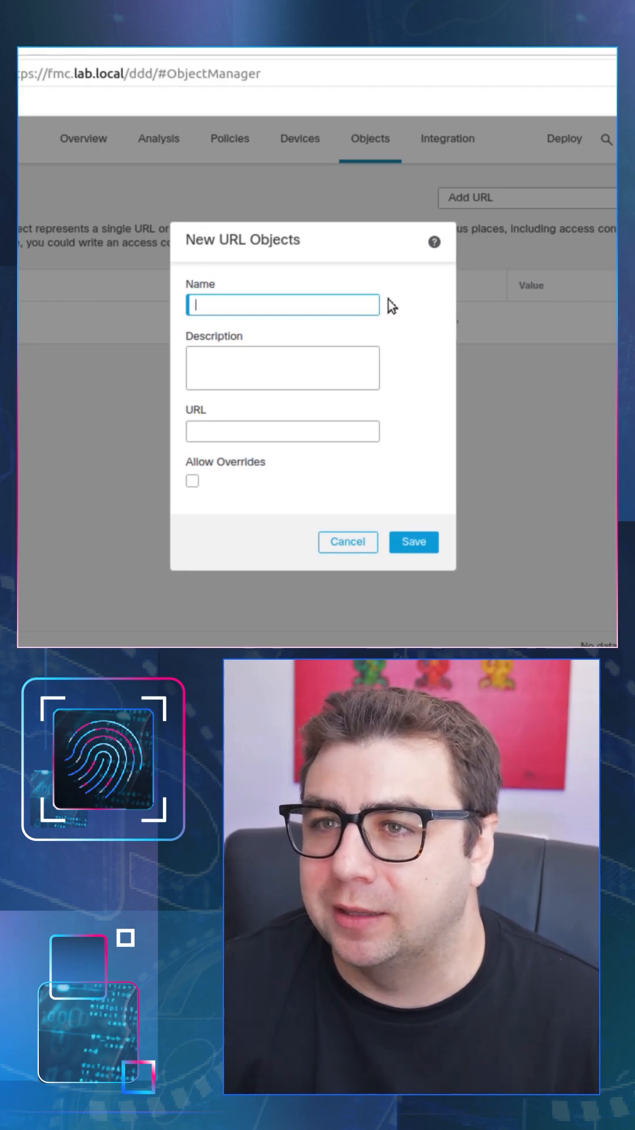
{"action": "type", "text": "Bleda_URL"}
{"action": "left_click", "coordinate": [283, 431]}
{"action": "type", "text": "bleda."}
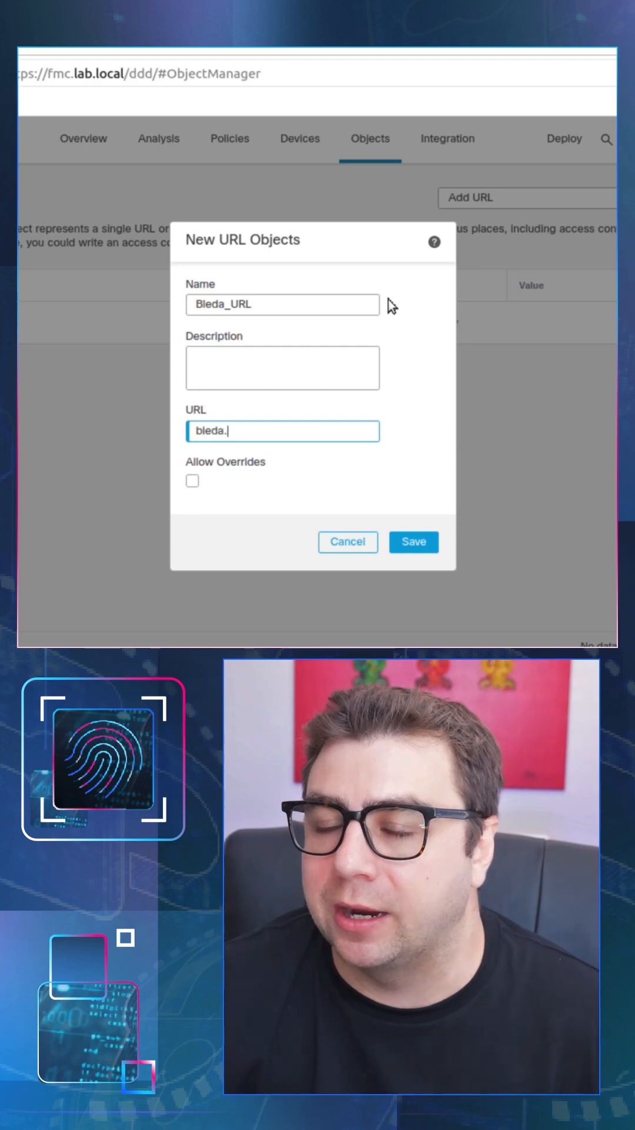
{"action": "type", "text": "lab."}
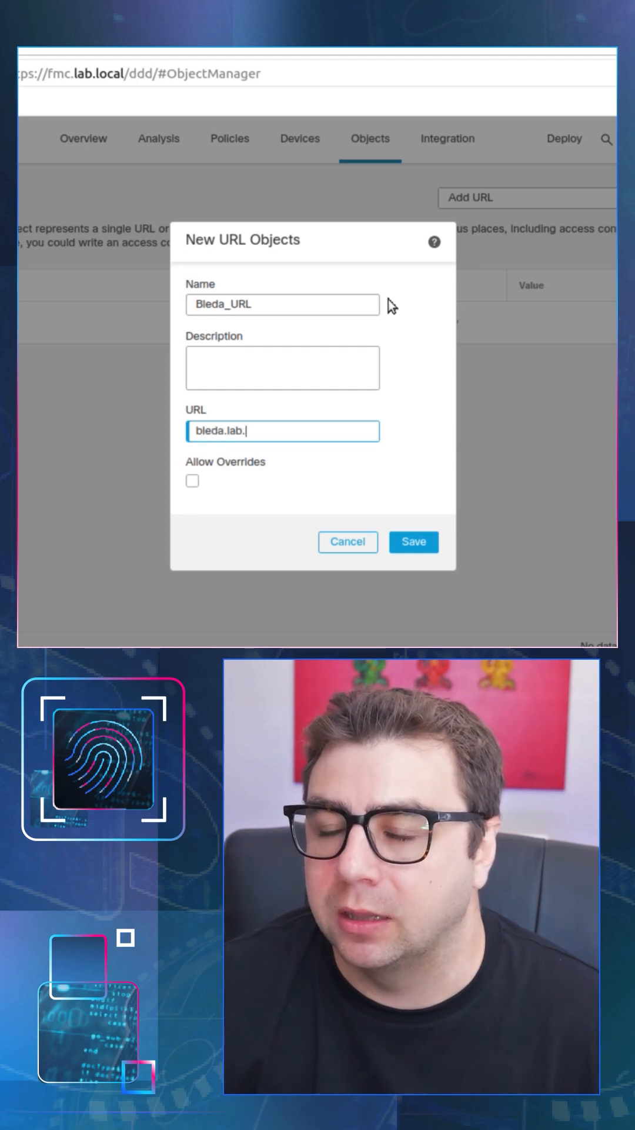
{"action": "type", "text": "local"}
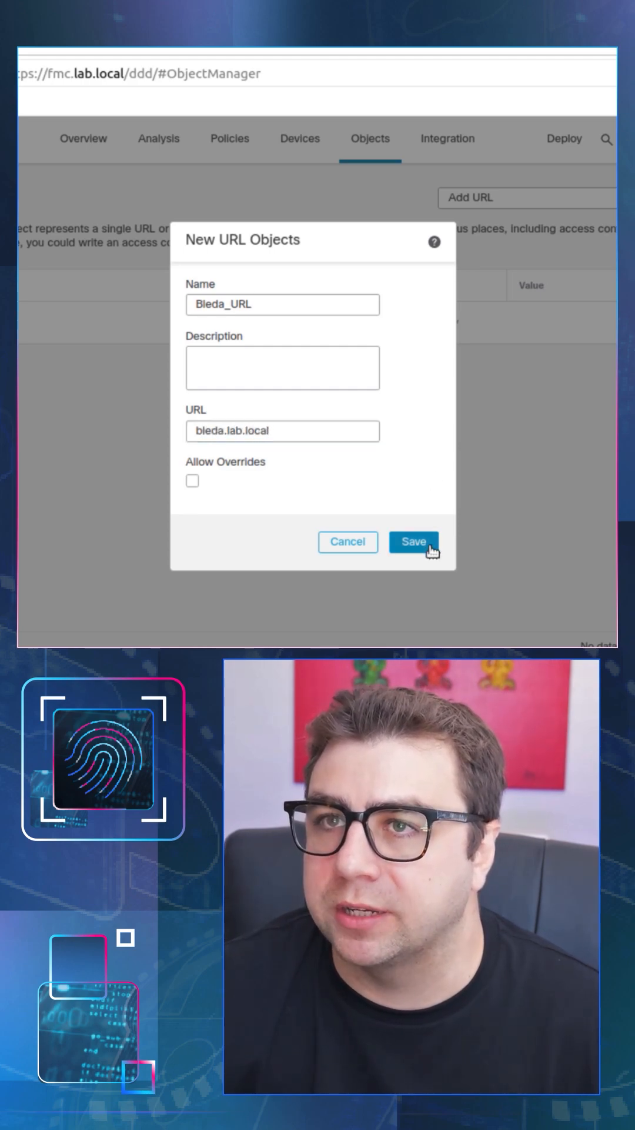
{"action": "left_click", "coordinate": [413, 542]}
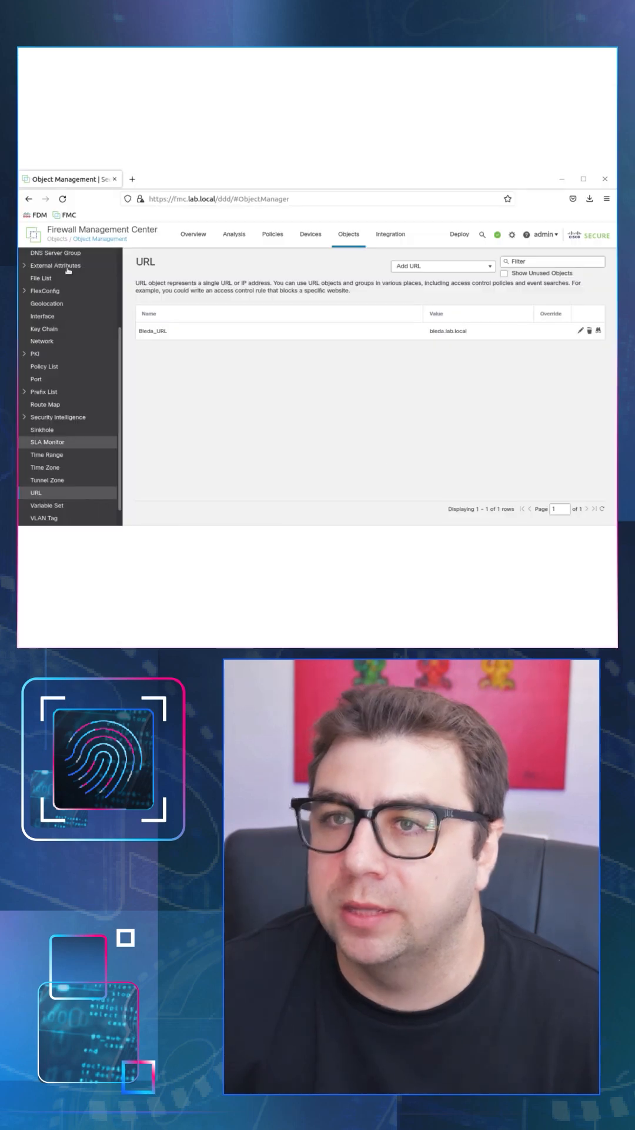
{"action": "left_click", "coordinate": [195, 155]}
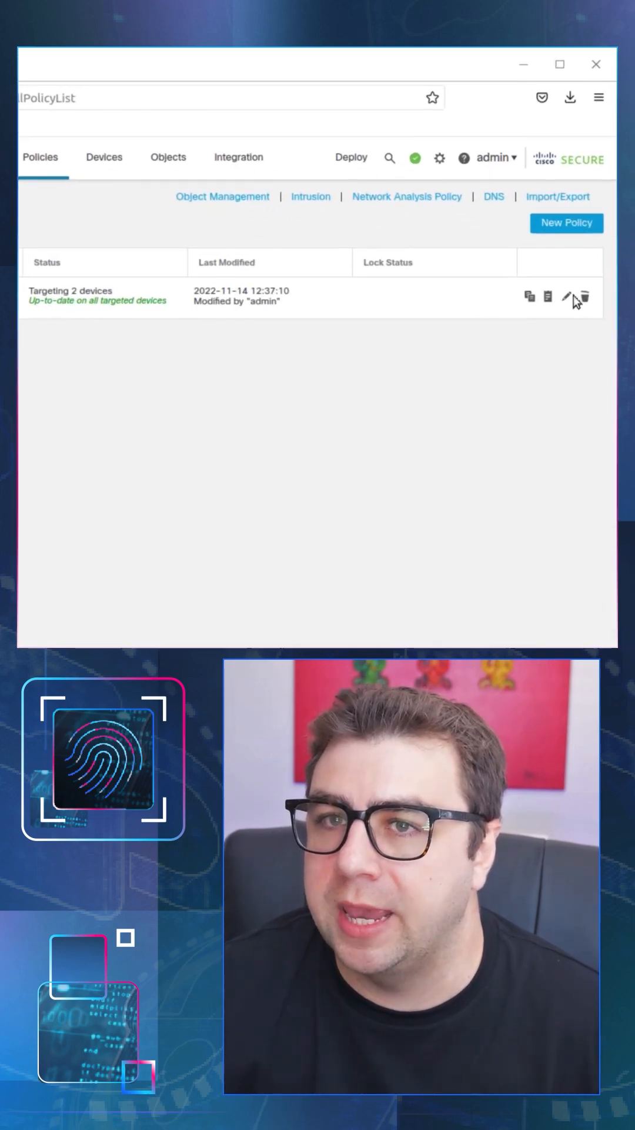
- Draft a Block rule 'Restrict Access to Bleda' with Jumphost as source network
{"action": "left_click", "coordinate": [569, 296]}
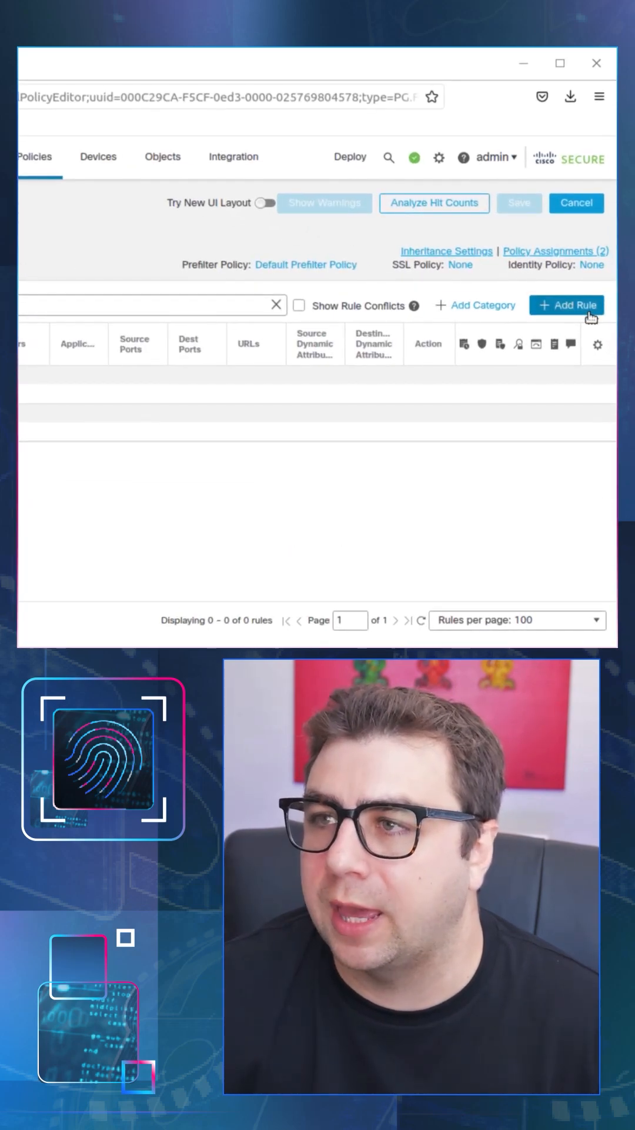
{"action": "left_click", "coordinate": [567, 305]}
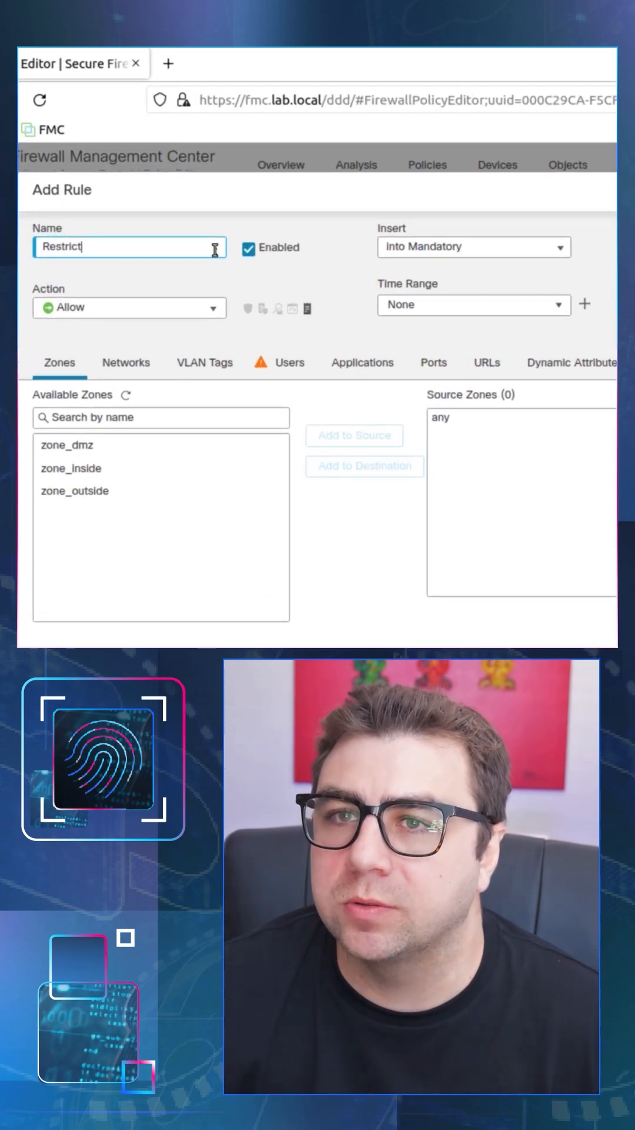
{"action": "type", "text": "Access to Bleda"}
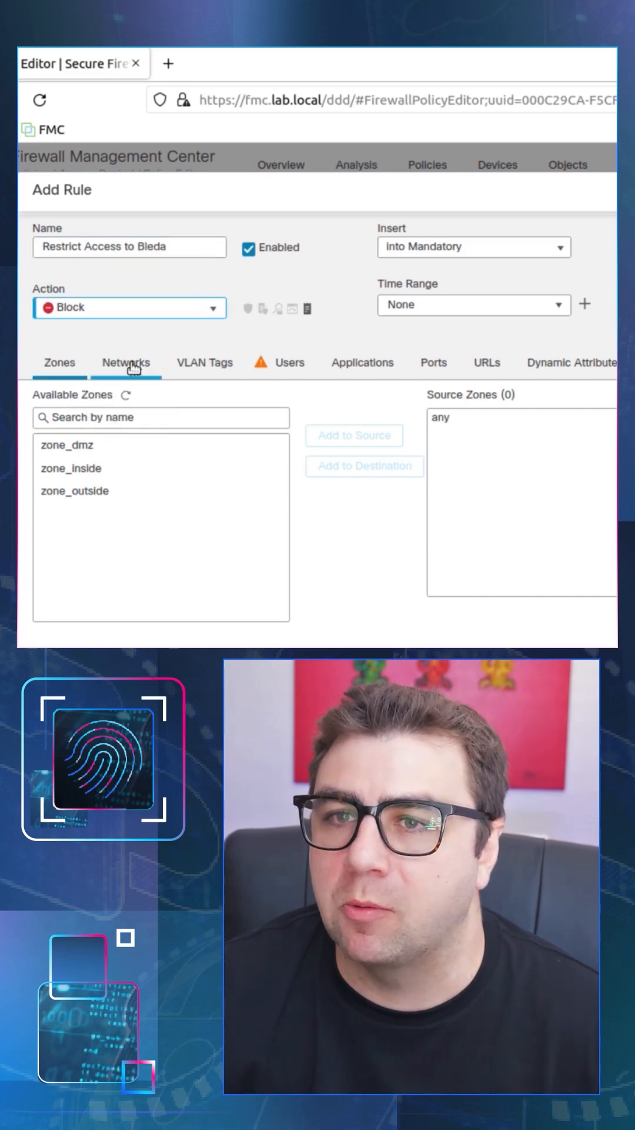
{"action": "left_click", "coordinate": [128, 363]}
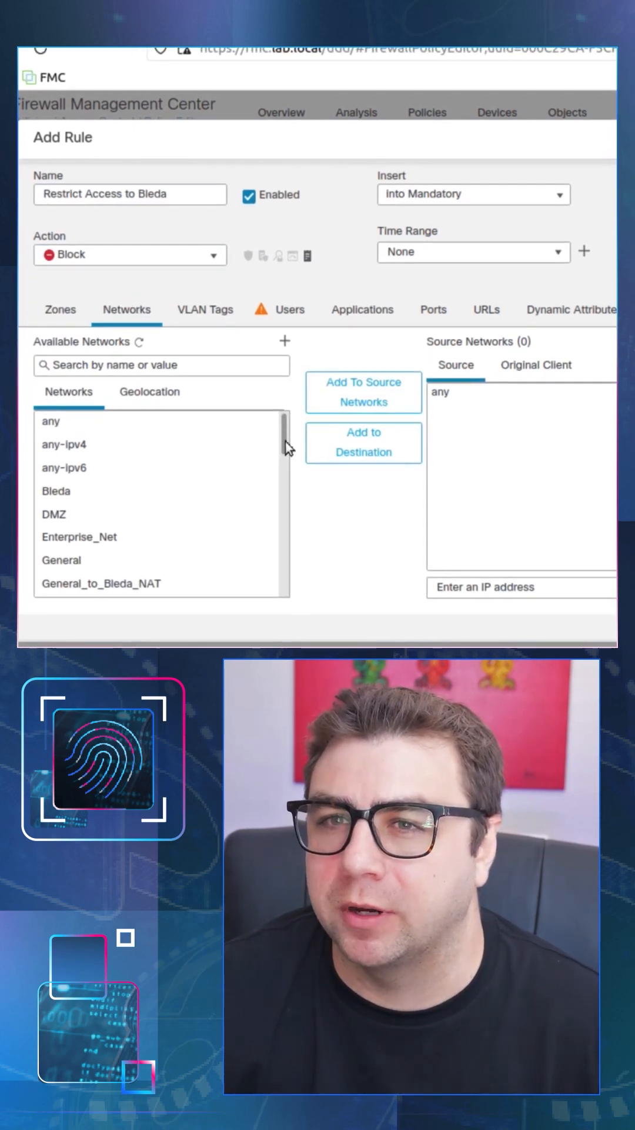
{"action": "scroll", "scroll_direction": "down", "scroll_amount": 3}
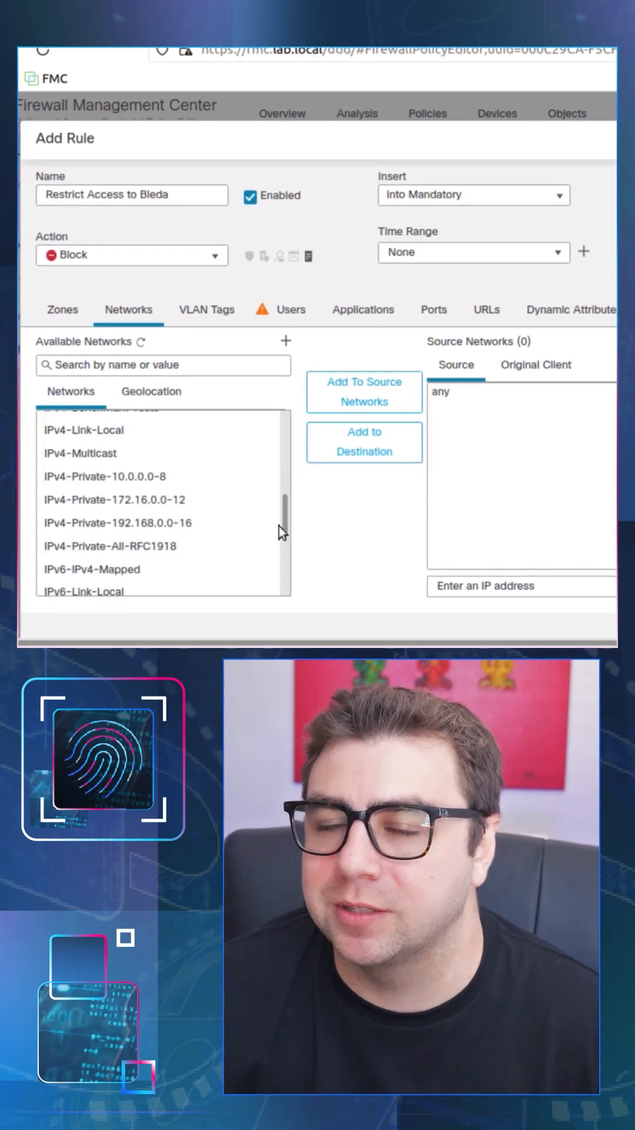
{"action": "left_click", "coordinate": [364, 392]}
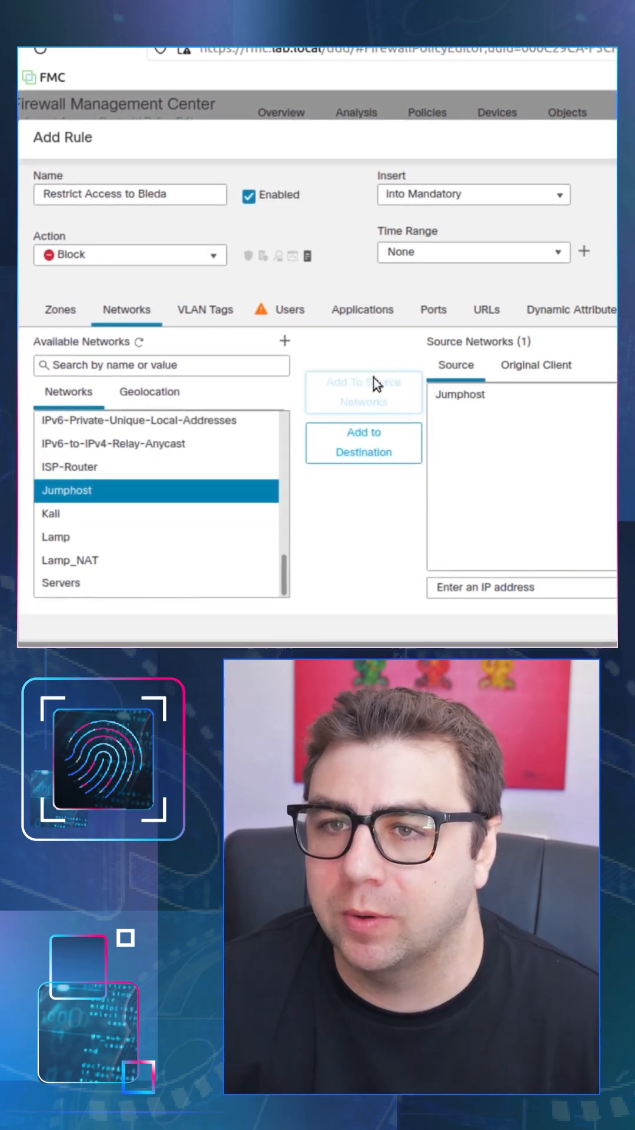
- Add Bleda_URL as the rule's URL condition and apply the rule
{"action": "left_click", "coordinate": [485, 309]}
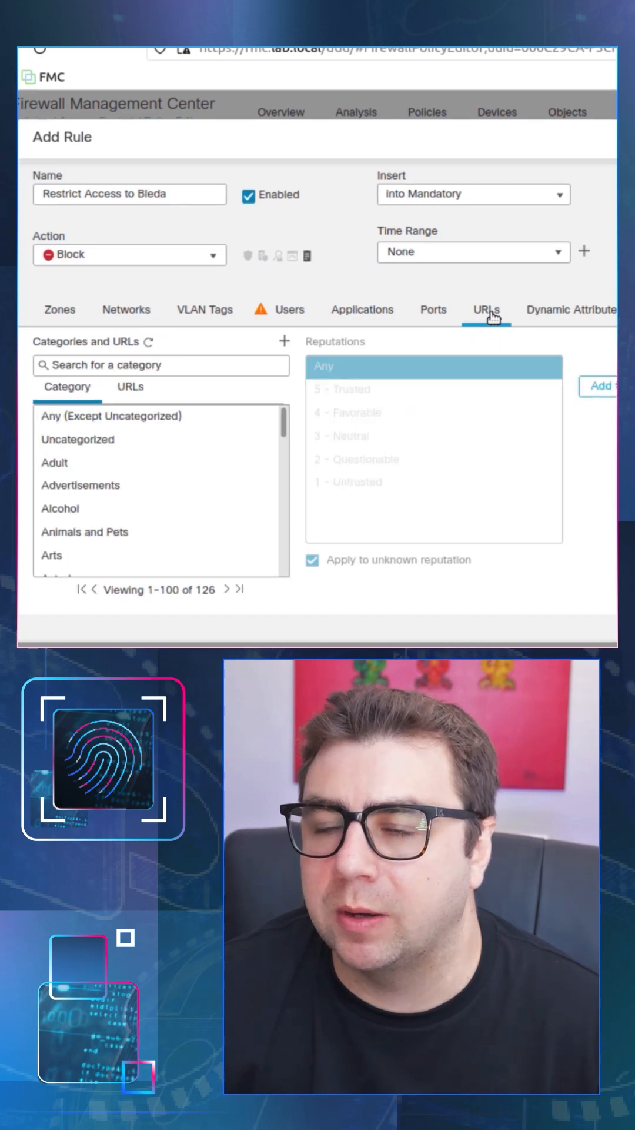
{"action": "left_click", "coordinate": [112, 416]}
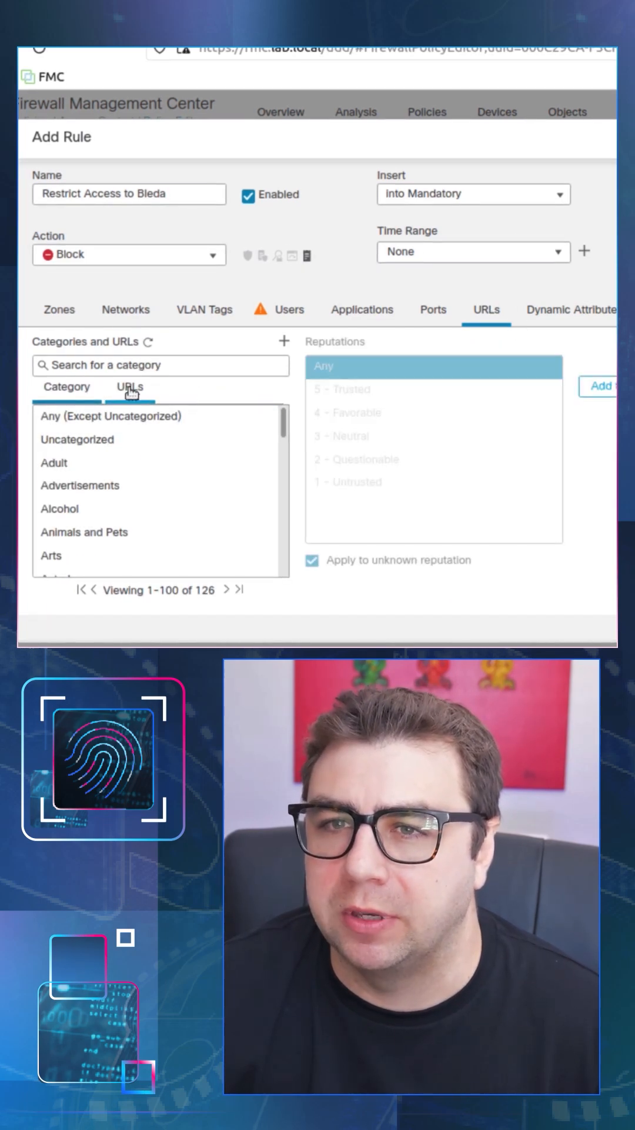
{"action": "left_click", "coordinate": [129, 387]}
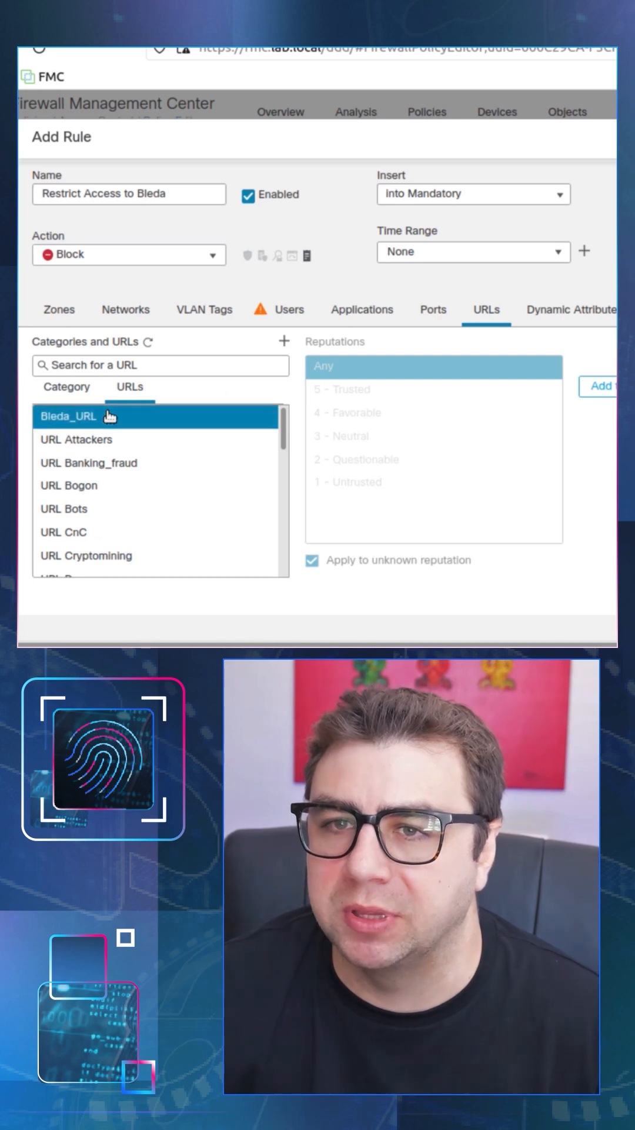
{"action": "left_click", "coordinate": [234, 385]}
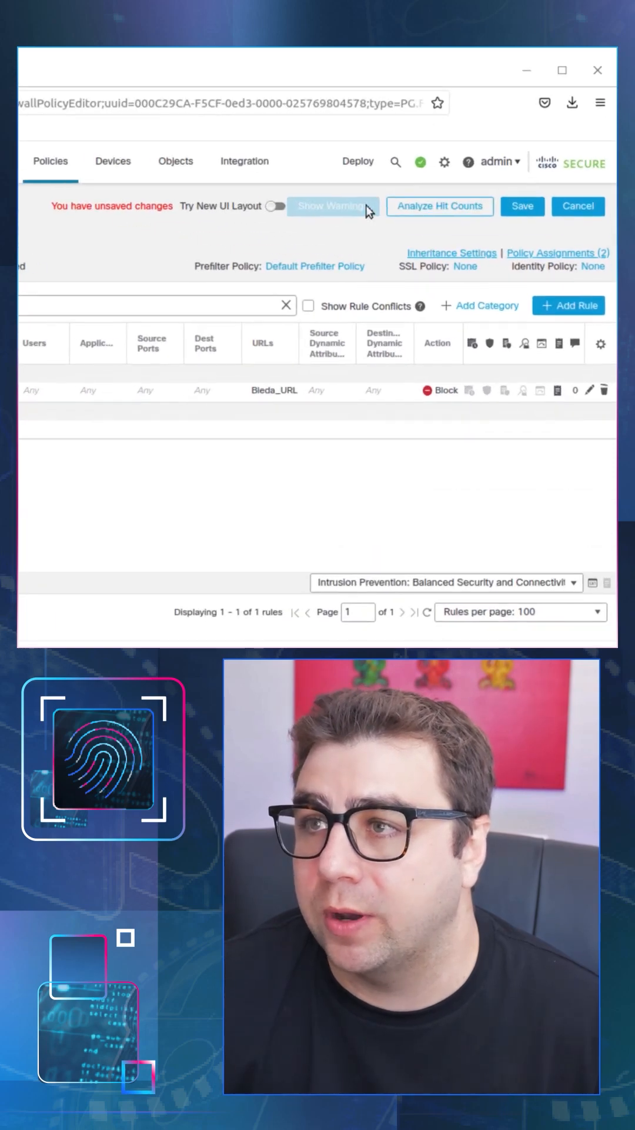
- Save the policy and deploy it to both FTD-HA1 and FTD-HA2
{"action": "left_click", "coordinate": [523, 206]}
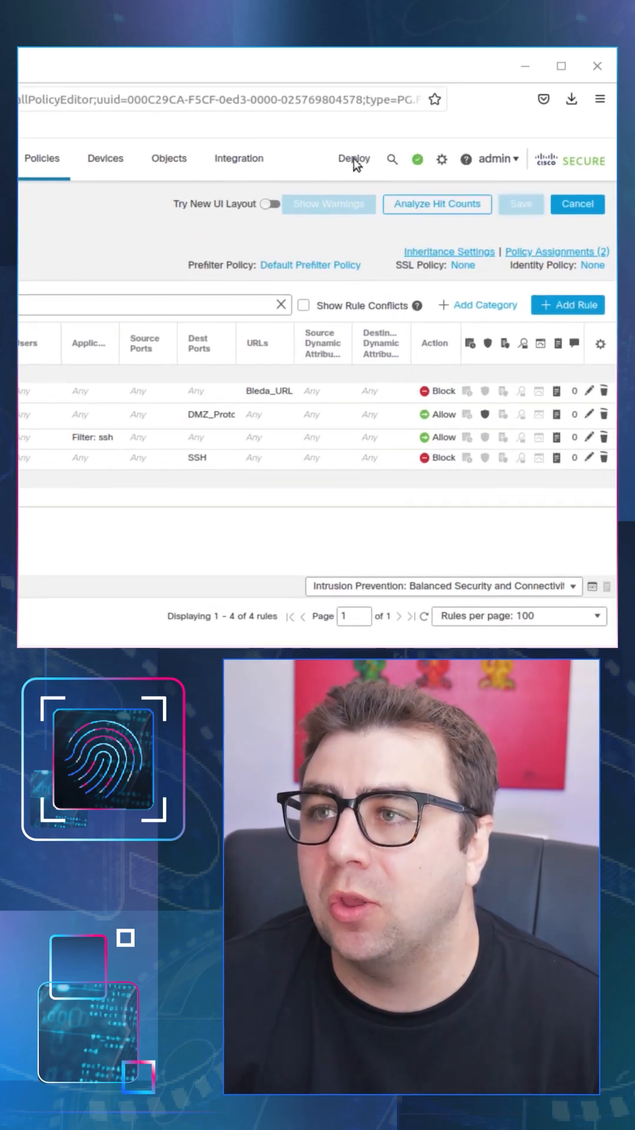
{"action": "left_click", "coordinate": [352, 157]}
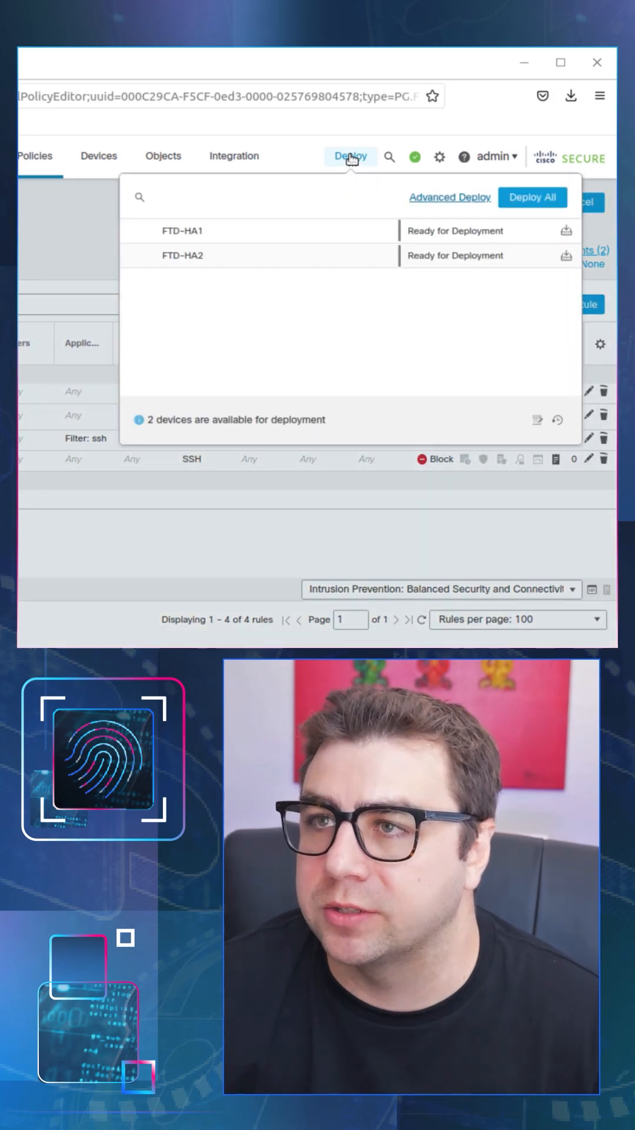
{"action": "mouse_move", "coordinate": [437, 221]}
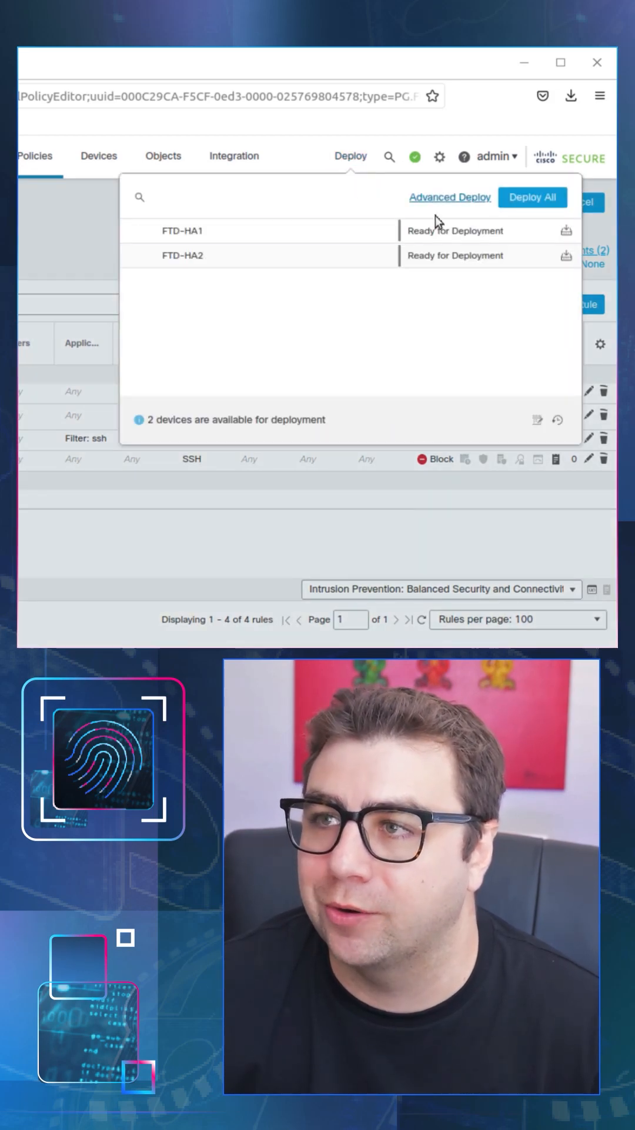
{"action": "left_click", "coordinate": [531, 197]}
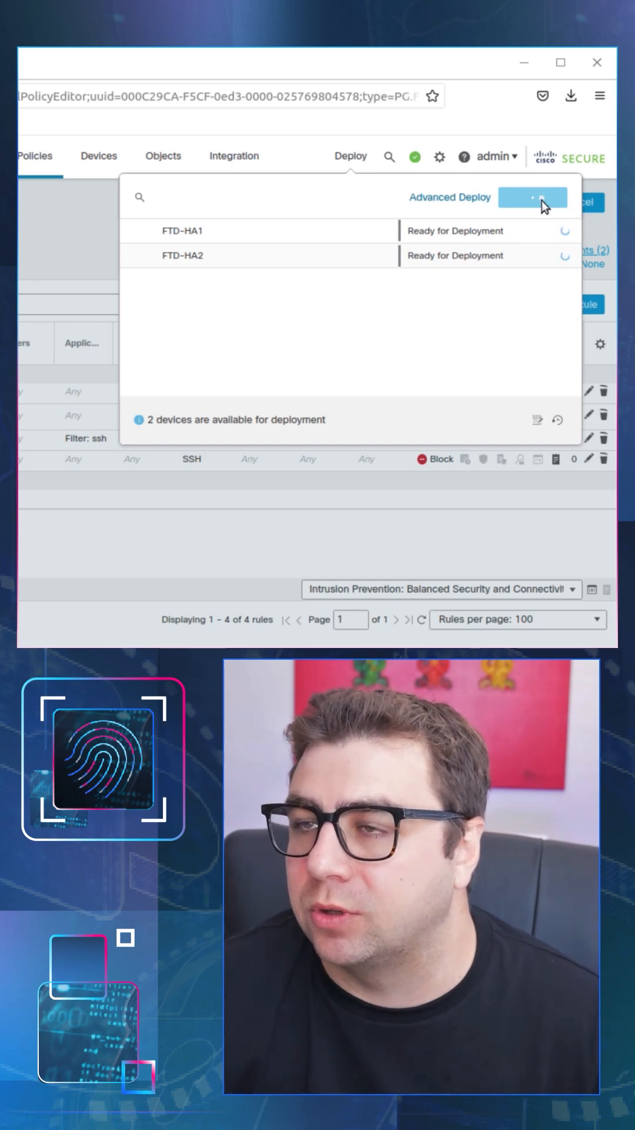
{"action": "left_click", "coordinate": [533, 198]}
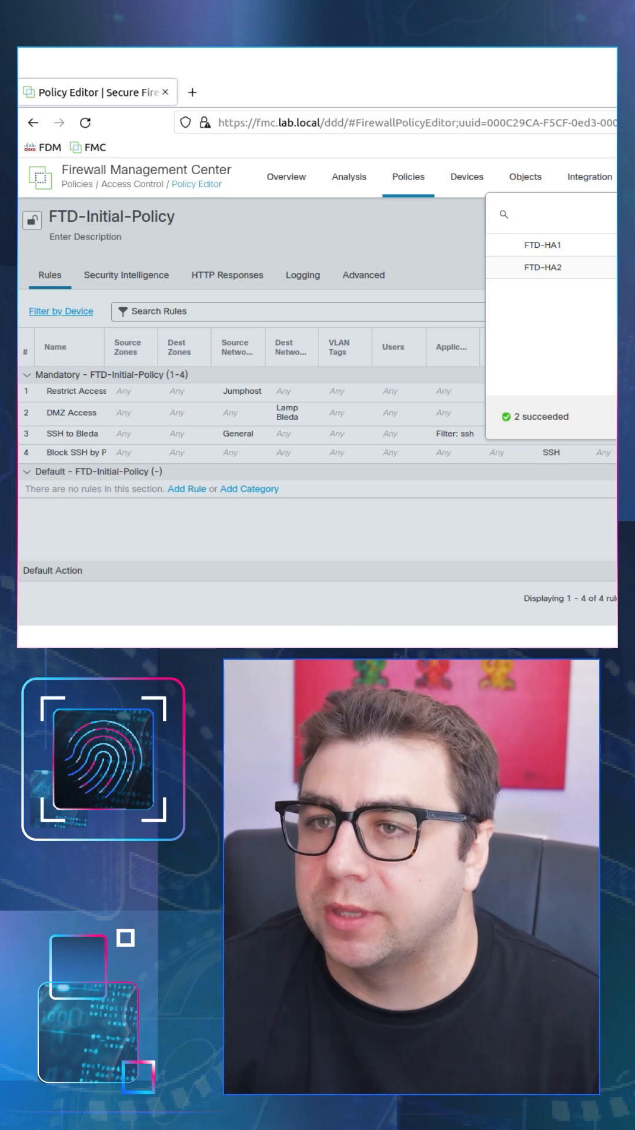
{"action": "left_click", "coordinate": [193, 92]}
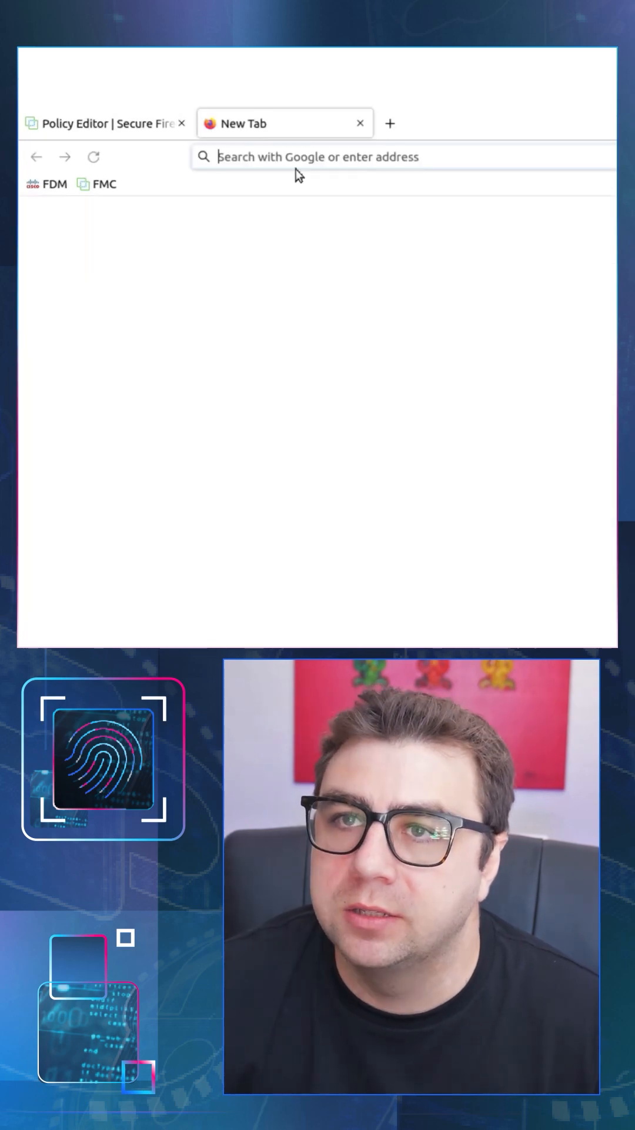
- Enter bleda.lab.local in the new tab's address bar to test the block
{"action": "type", "text": "bleda.lab.l"}
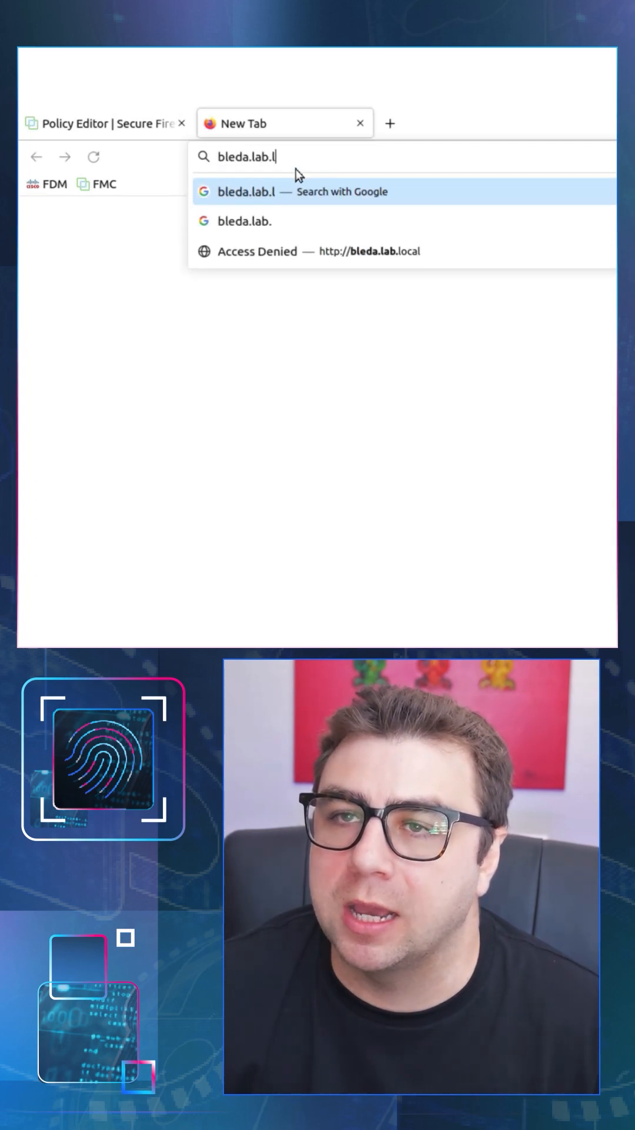
{"action": "type", "text": "ocal"}
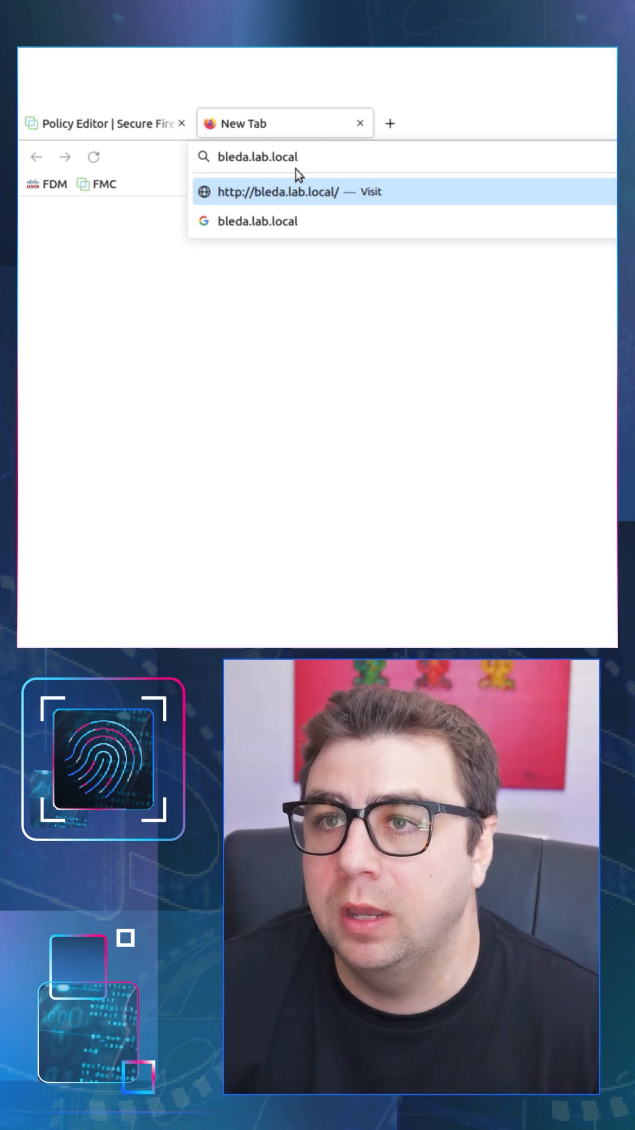